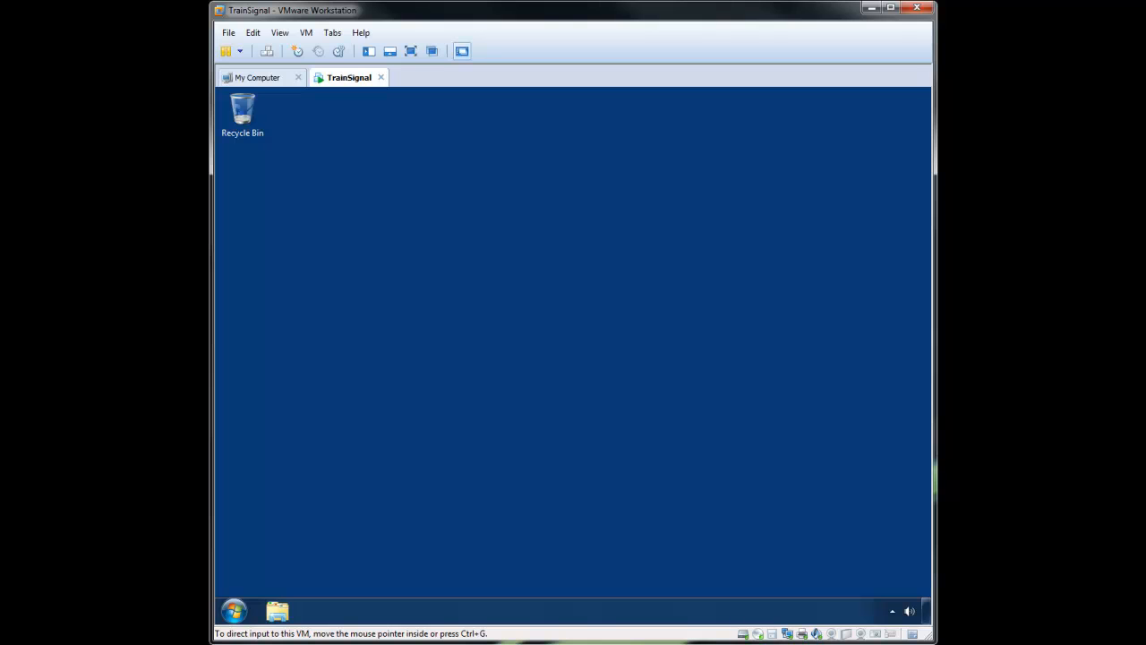
mouse_move(564, 442)
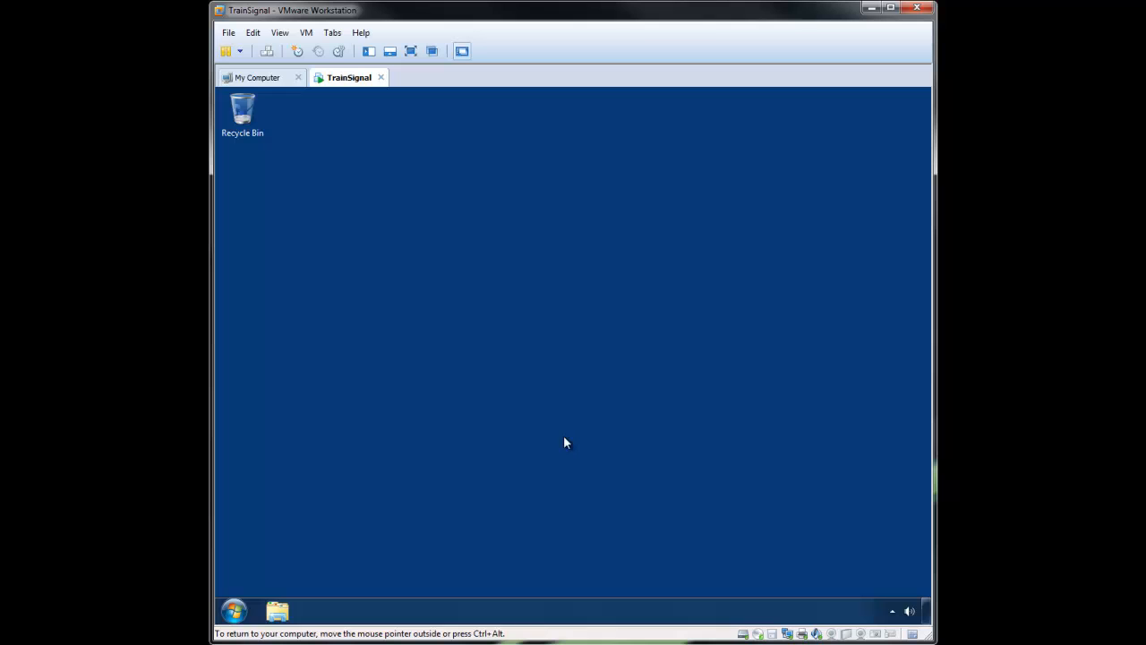
mouse_move(578, 401)
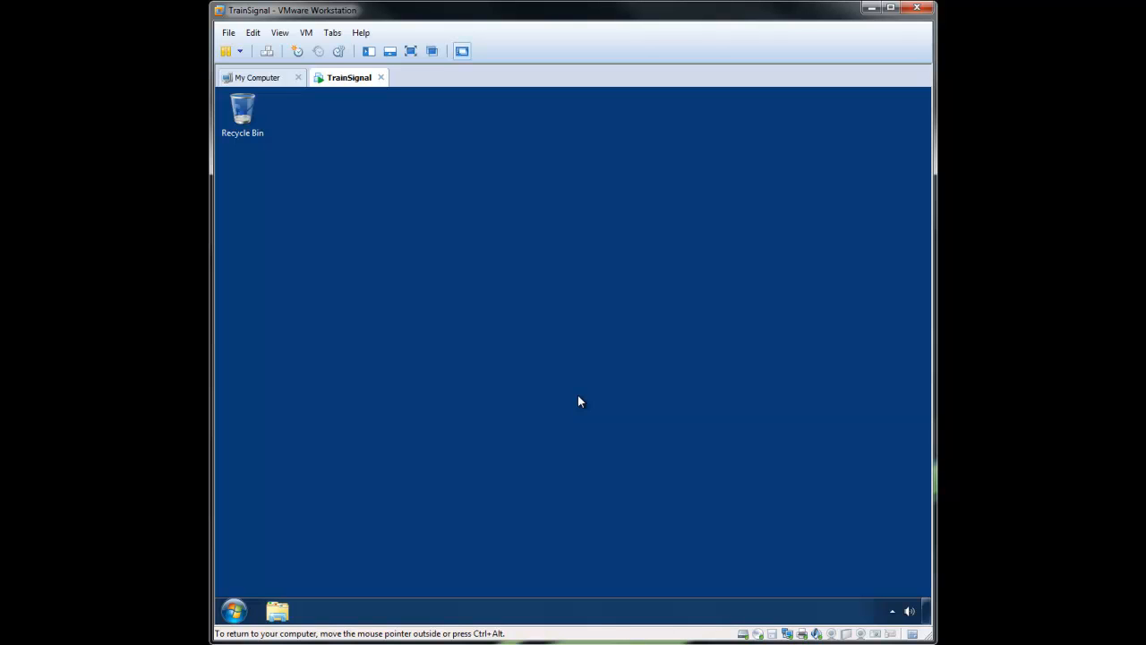
mouse_move(577, 394)
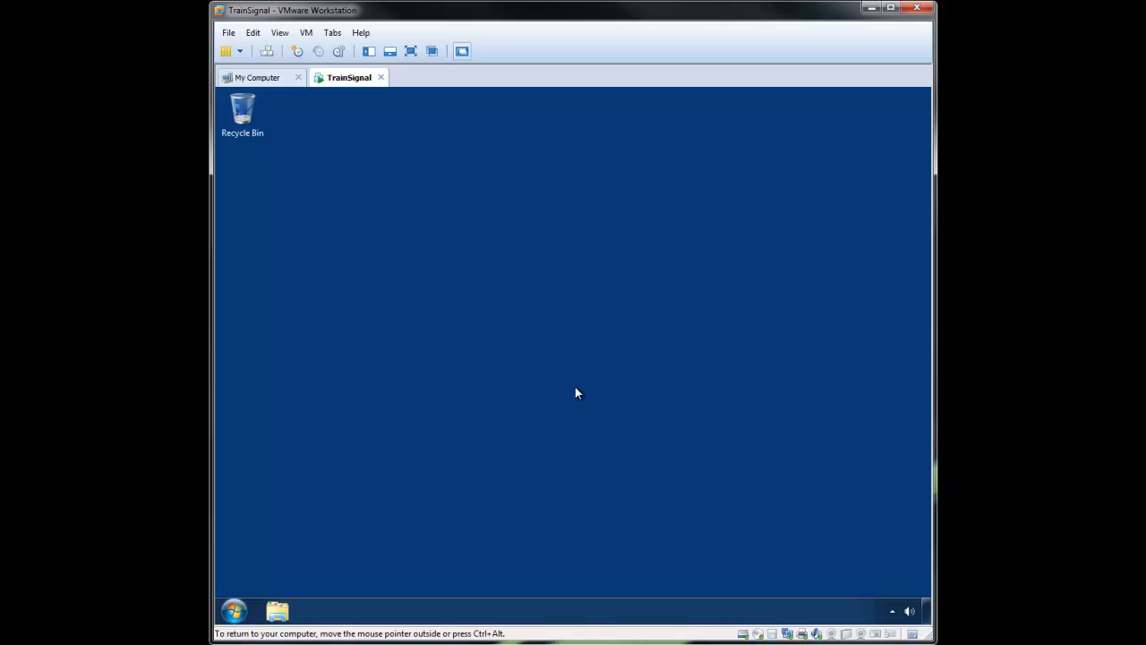
mouse_move(358, 136)
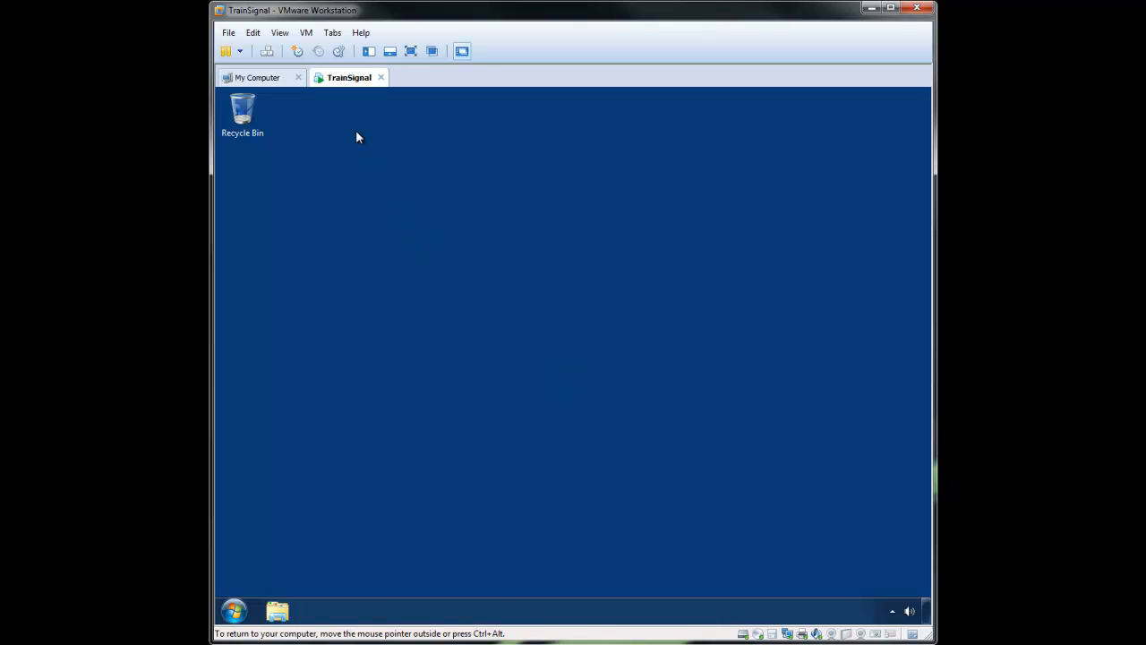
Reach the Shared Folders pane in the VM's settings under Options
left_click(306, 32)
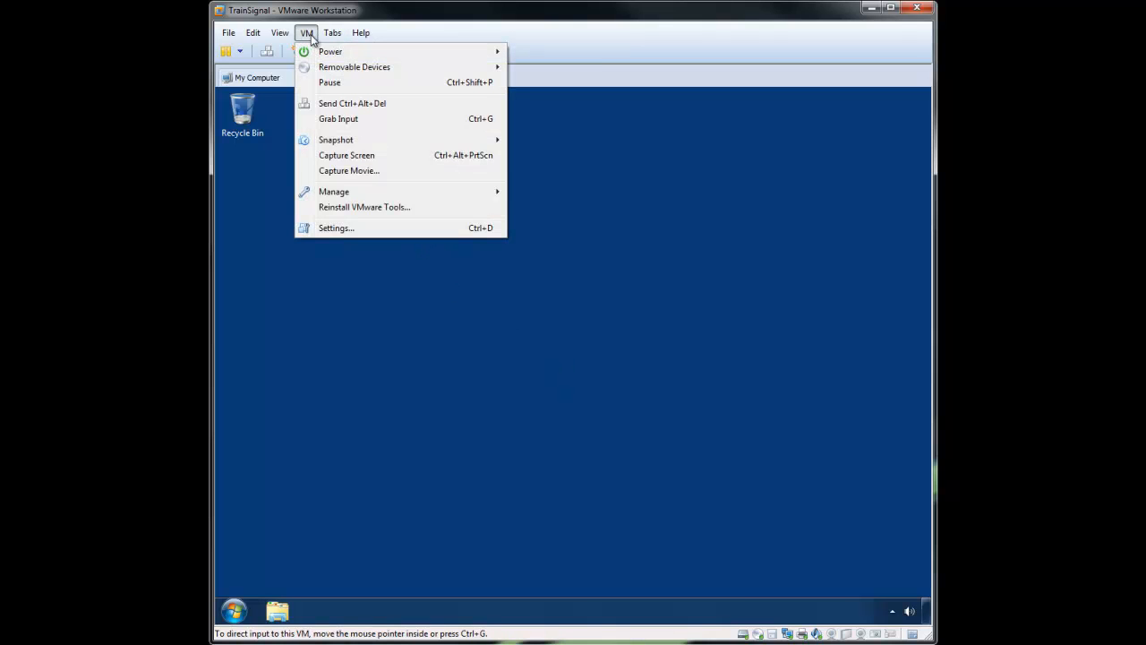
mouse_move(337, 228)
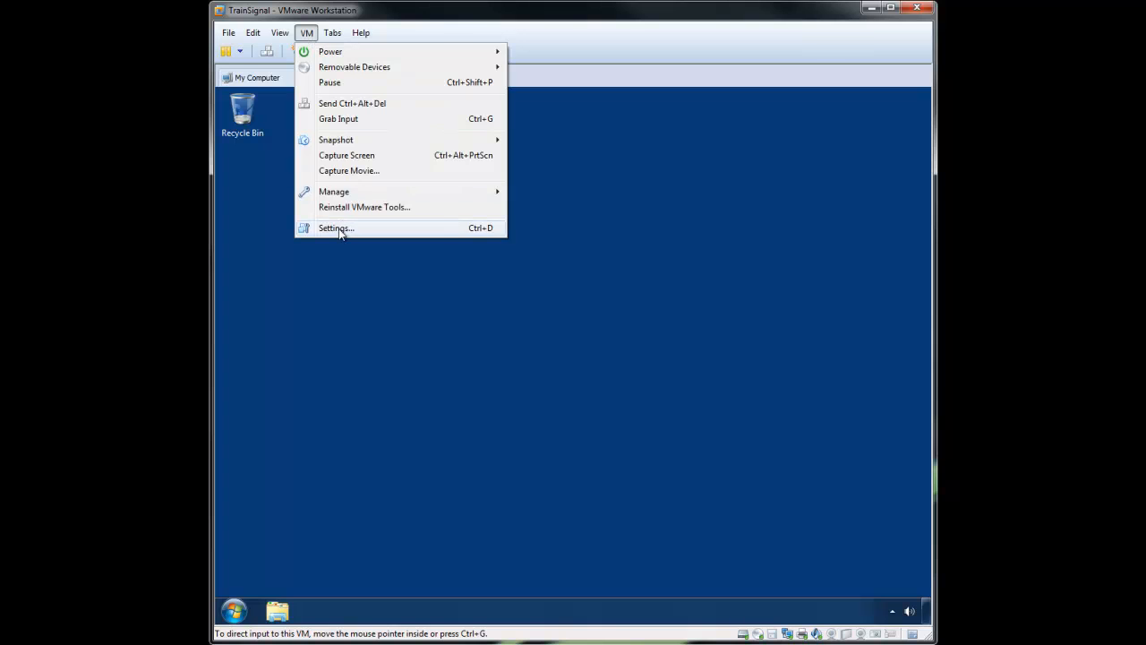
left_click(335, 227)
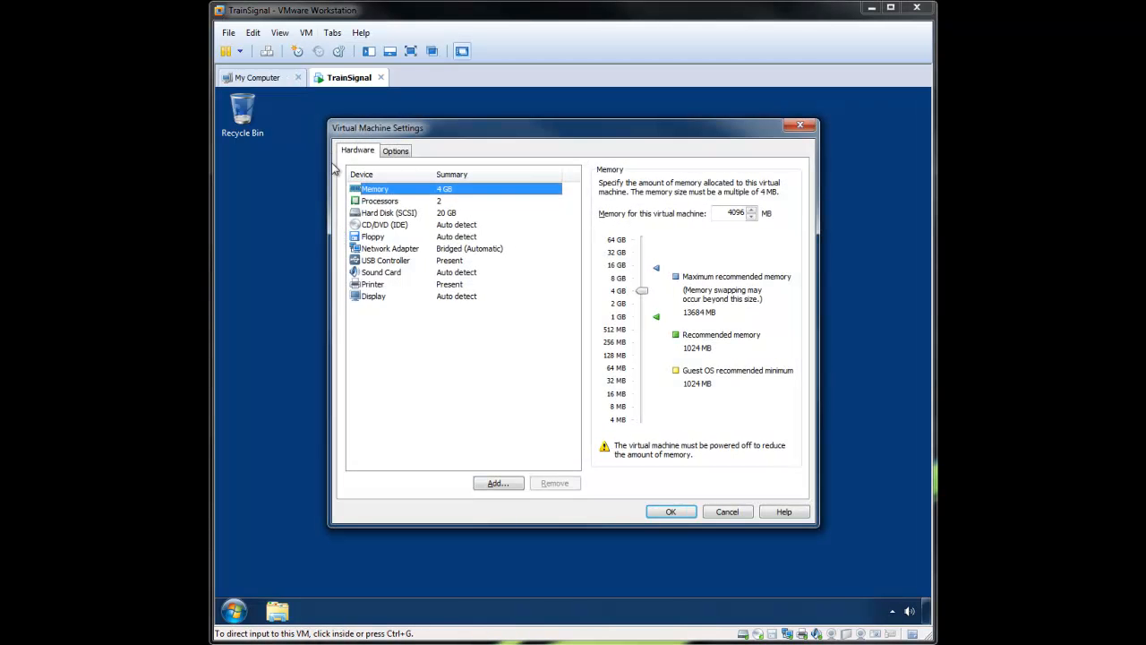
left_click(396, 151)
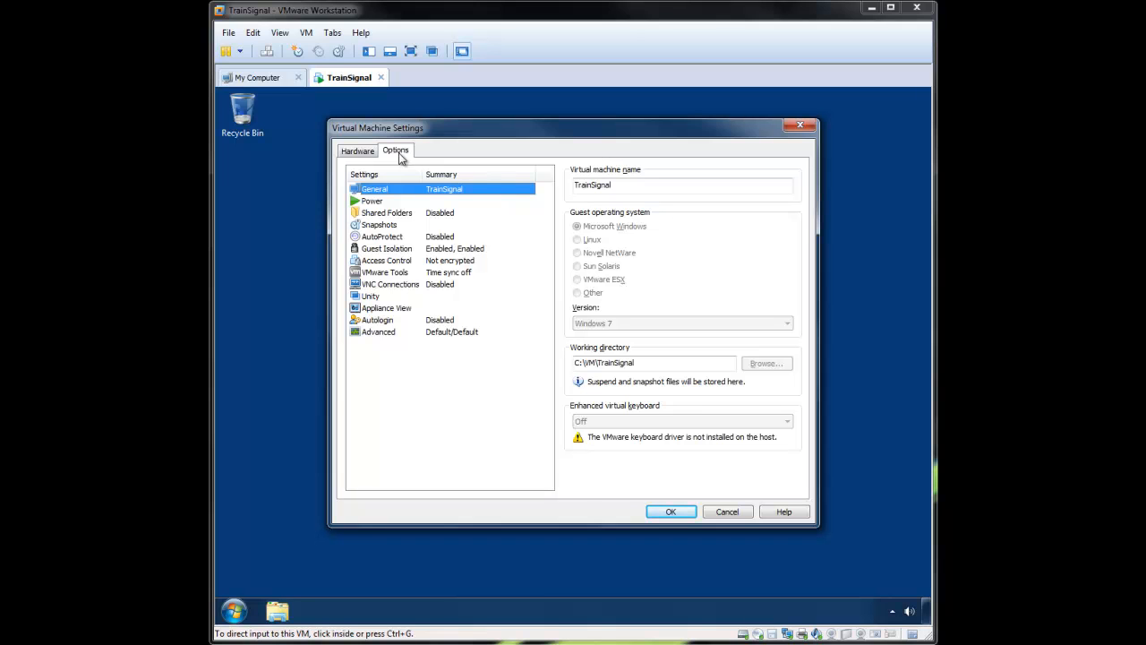
mouse_move(391, 222)
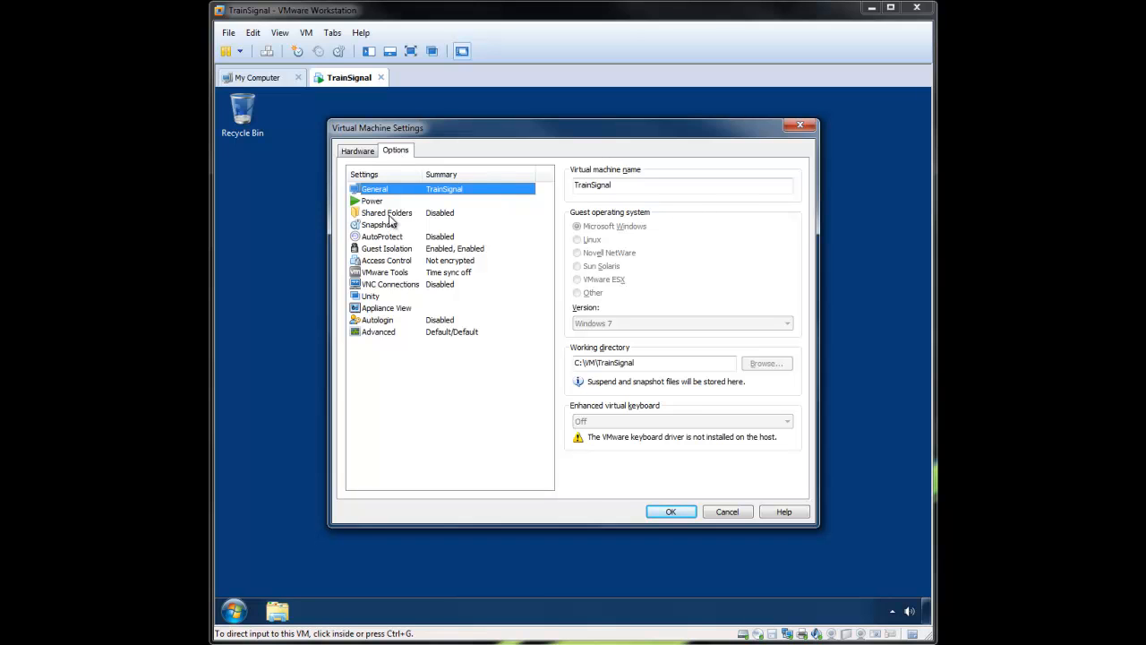
left_click(386, 211)
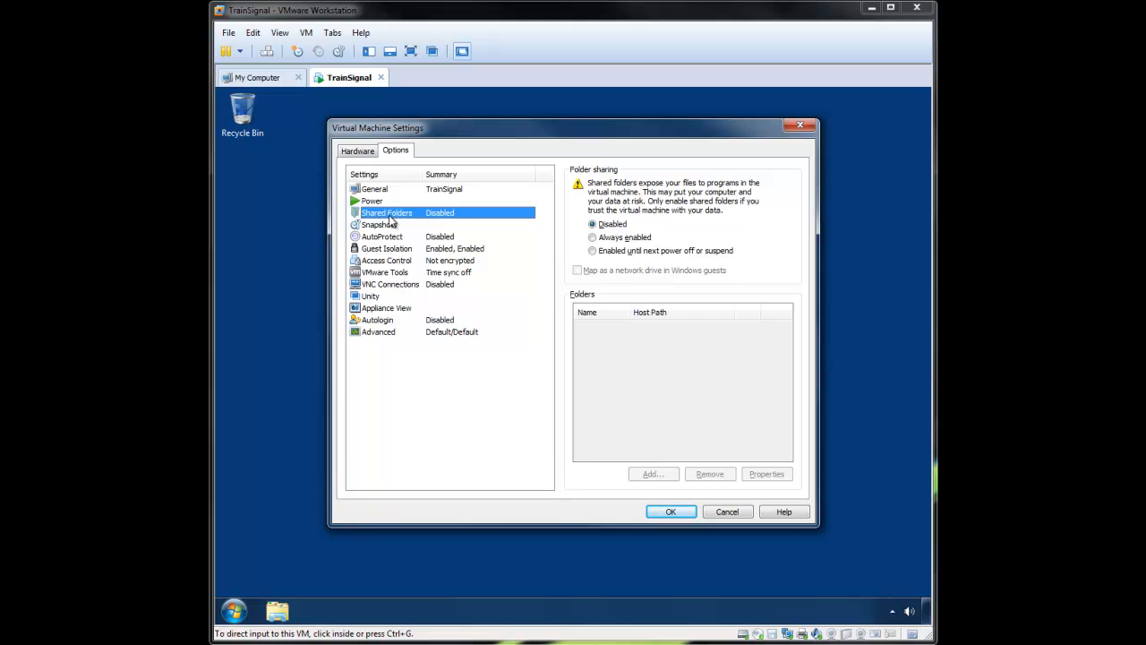
mouse_move(576, 250)
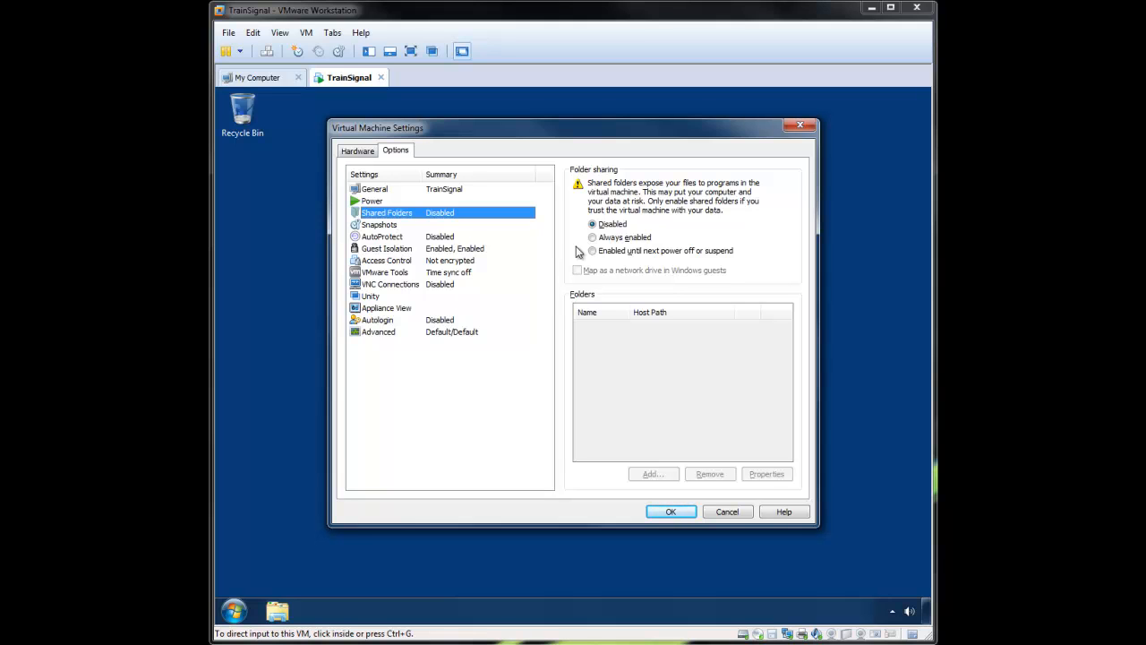
Set folder sharing to Always enabled and map it as a network drive in Windows guests
left_click(591, 236)
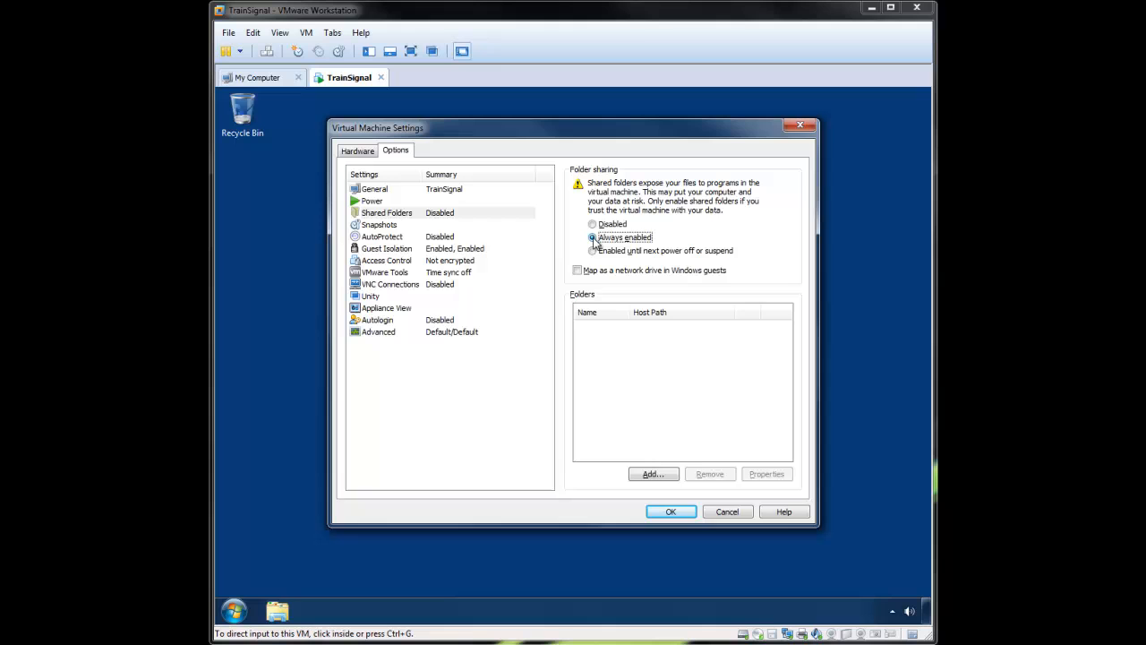
left_click(577, 271)
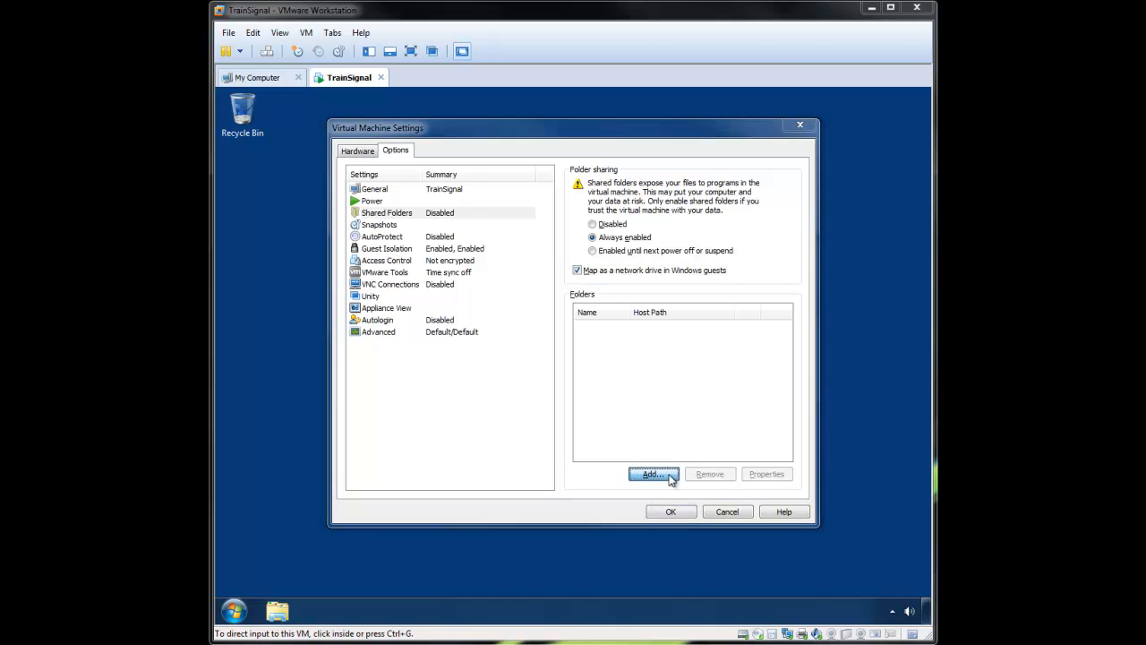
Add the host Dropbox folder as an enabled shared folder through the wizard
left_click(652, 473)
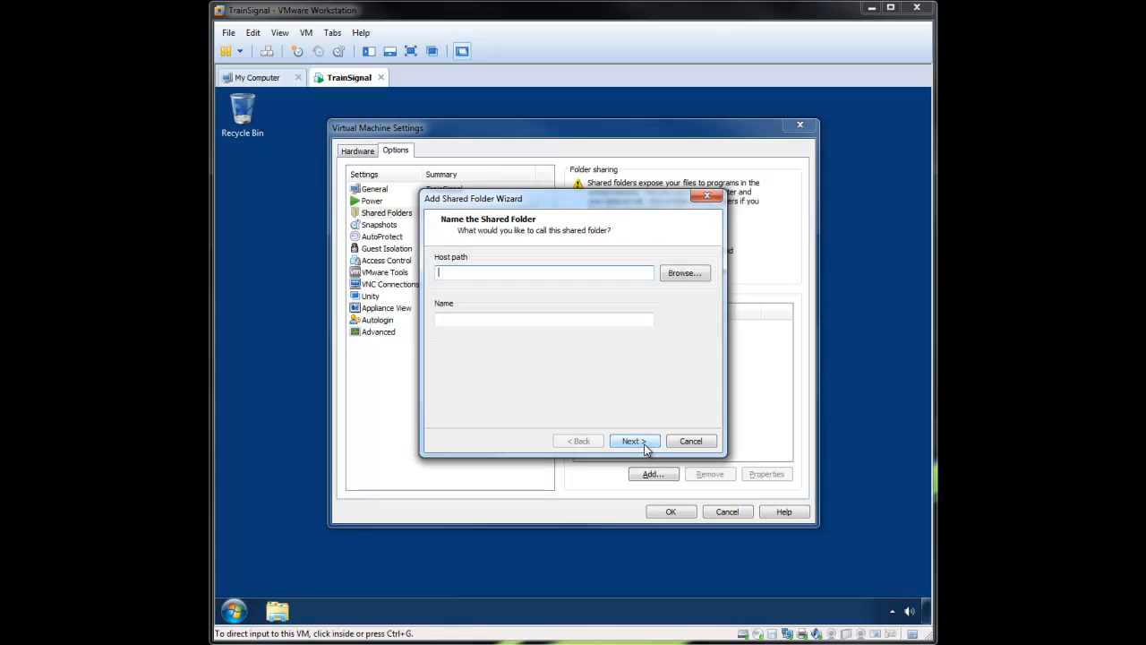
mouse_move(684, 272)
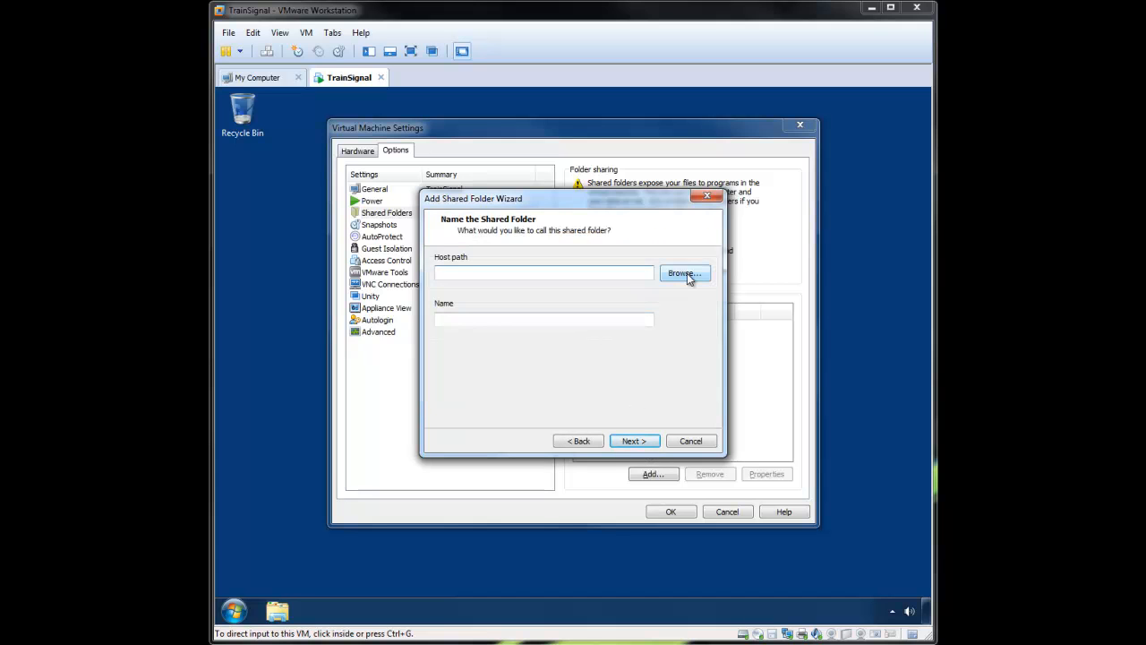
left_click(684, 273)
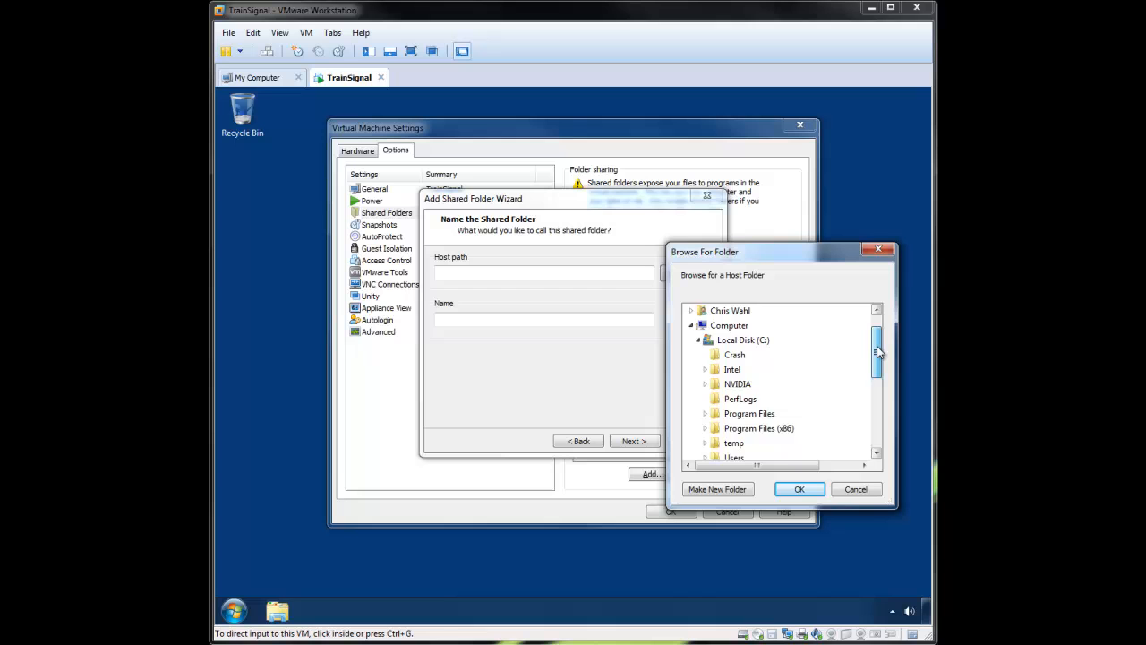
scroll("up", 3)
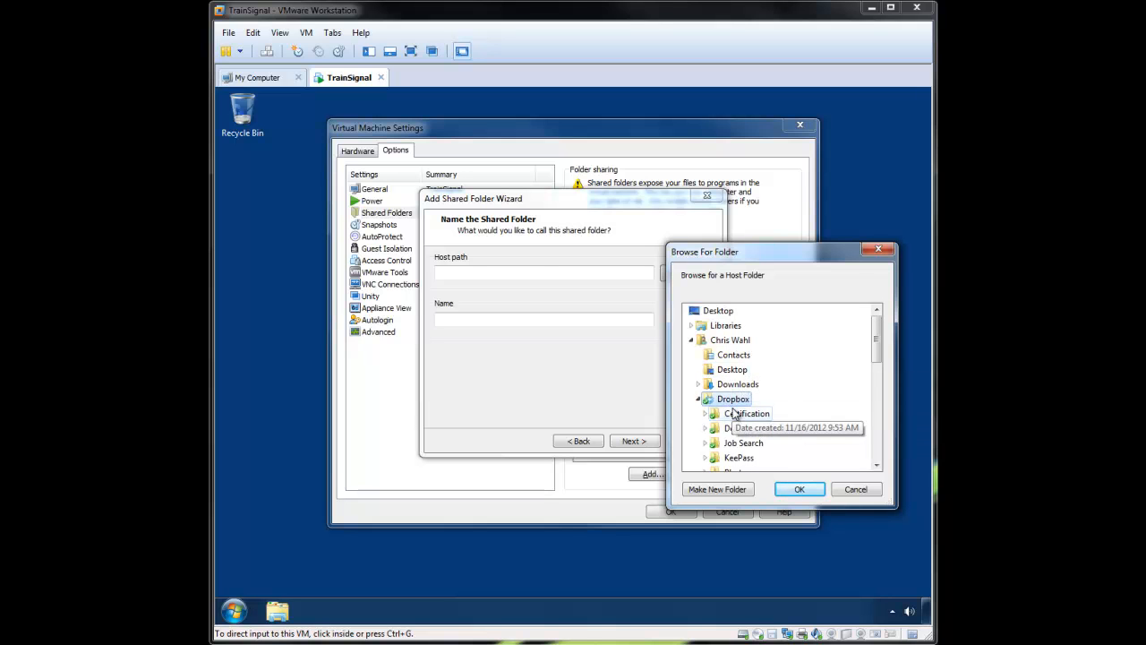
left_click(798, 489)
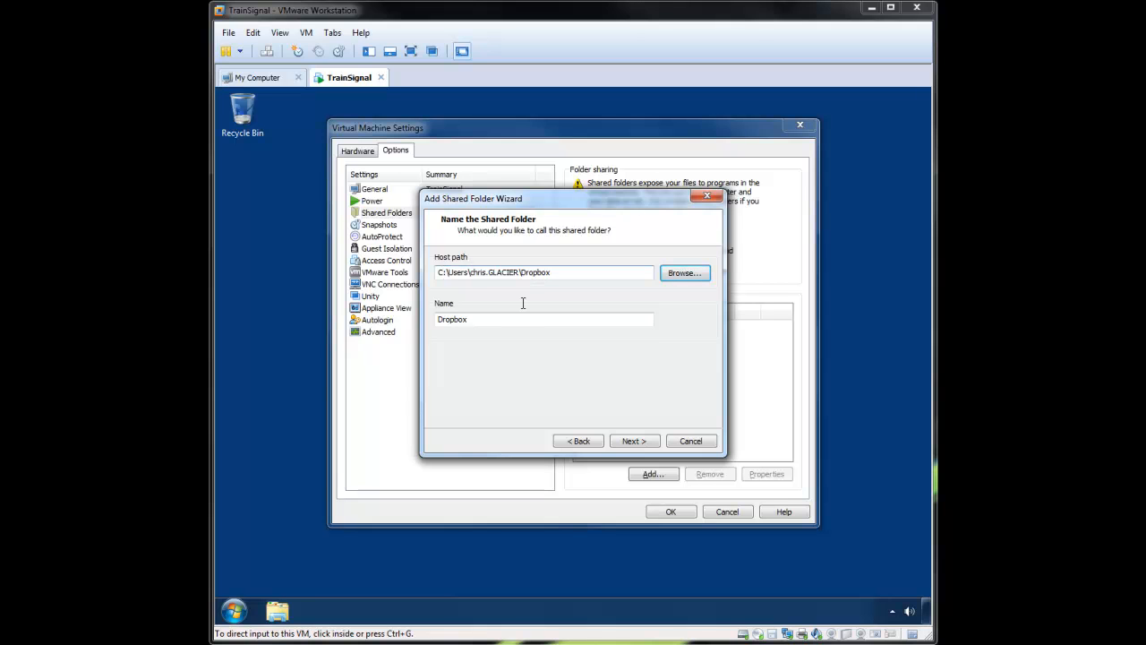
mouse_move(634, 440)
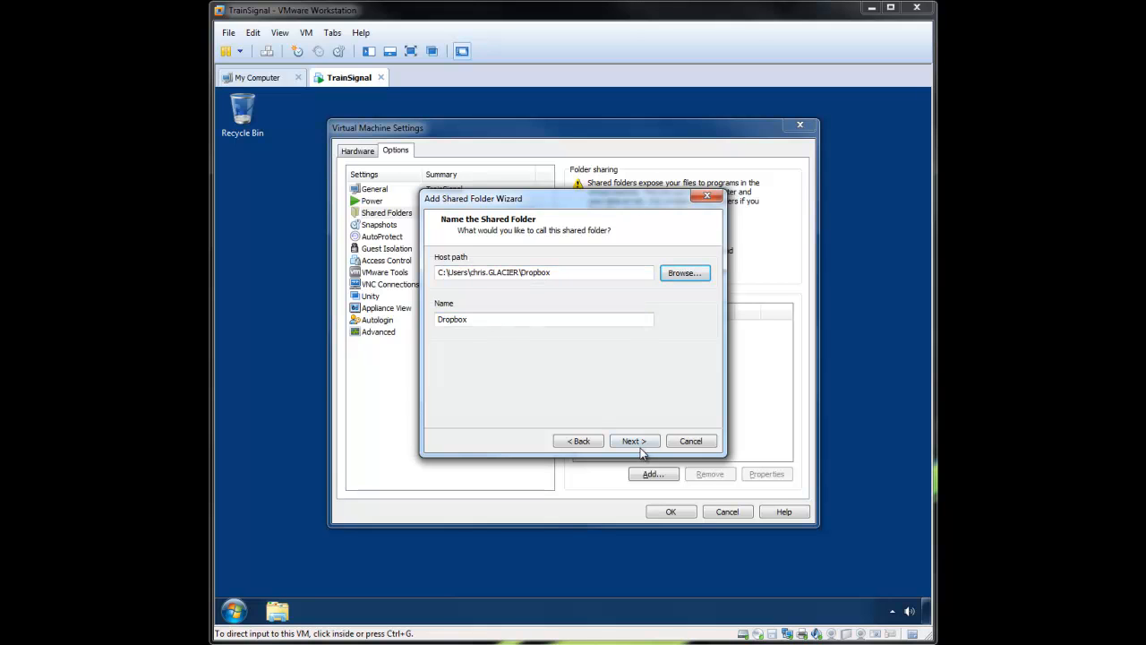
left_click(630, 440)
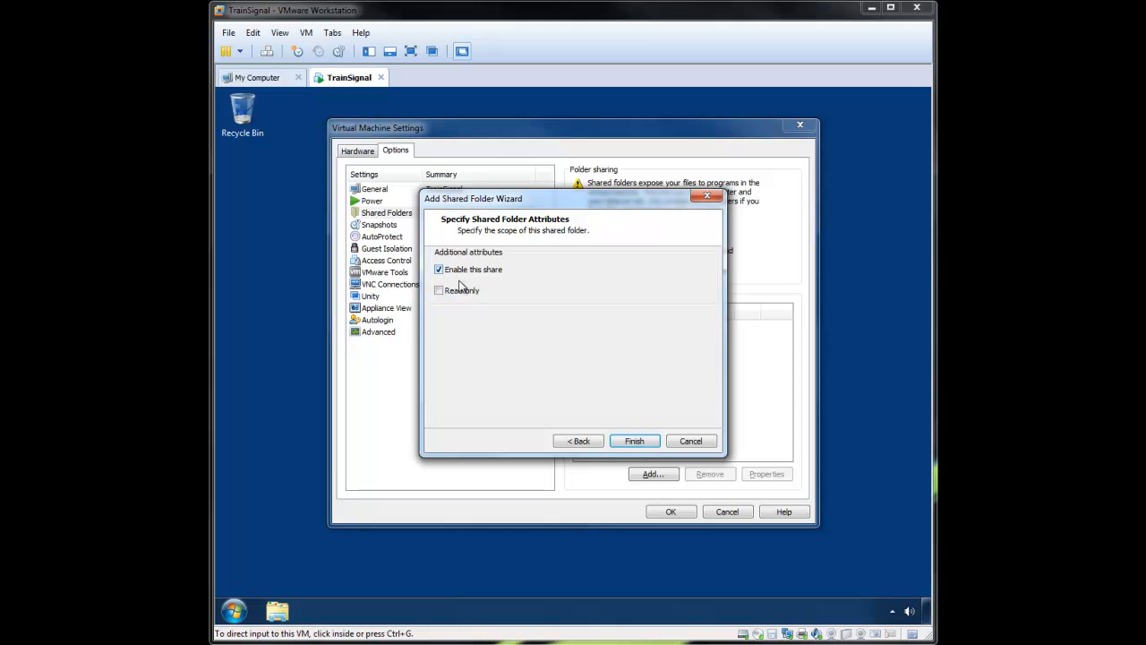
mouse_move(466, 304)
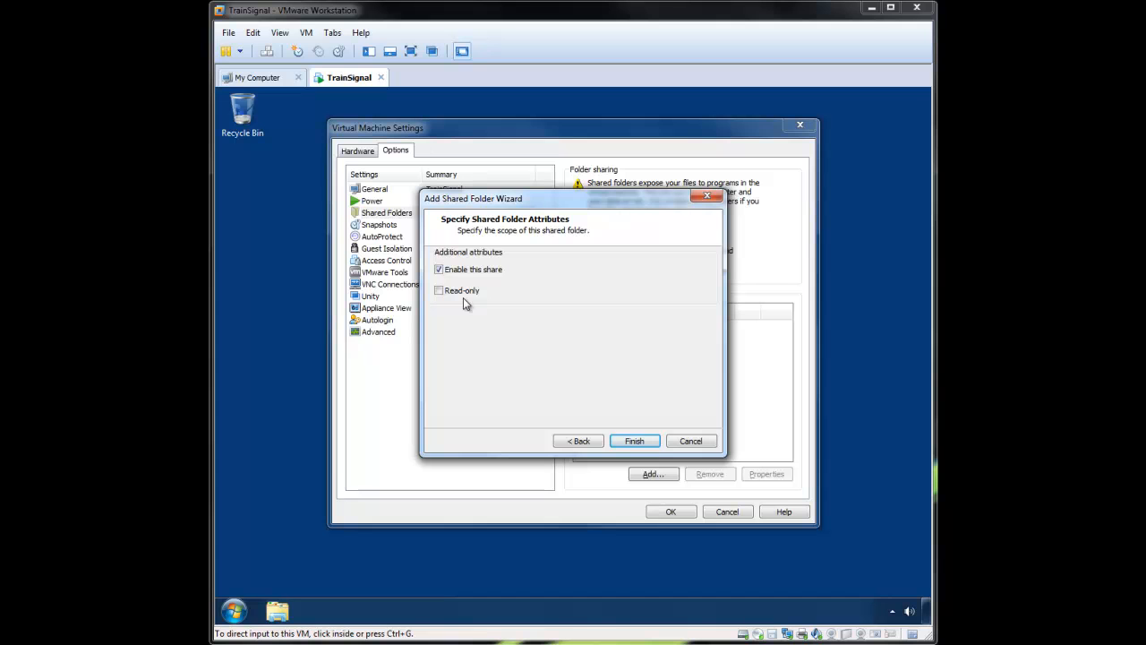
left_click(634, 441)
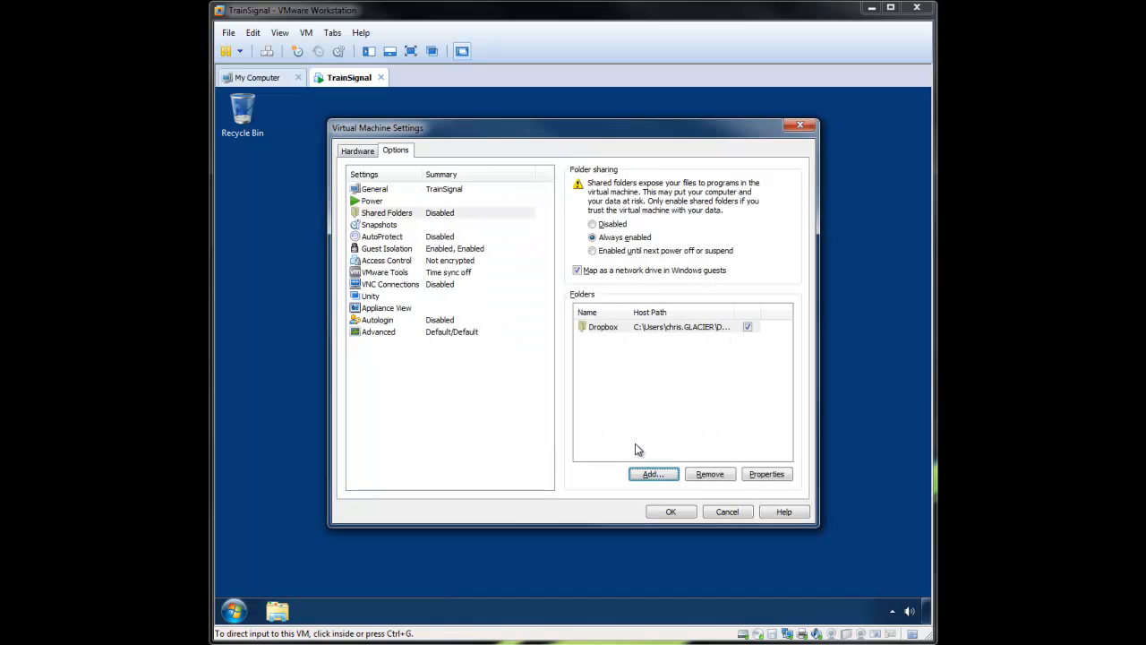
mouse_move(600, 334)
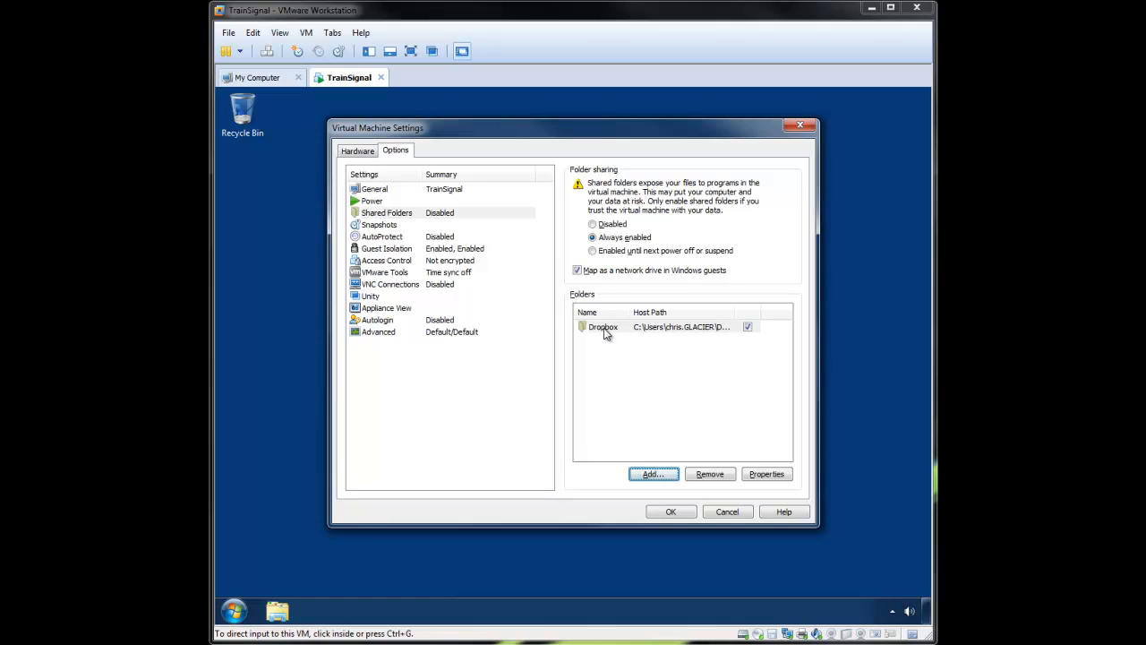
mouse_move(699, 335)
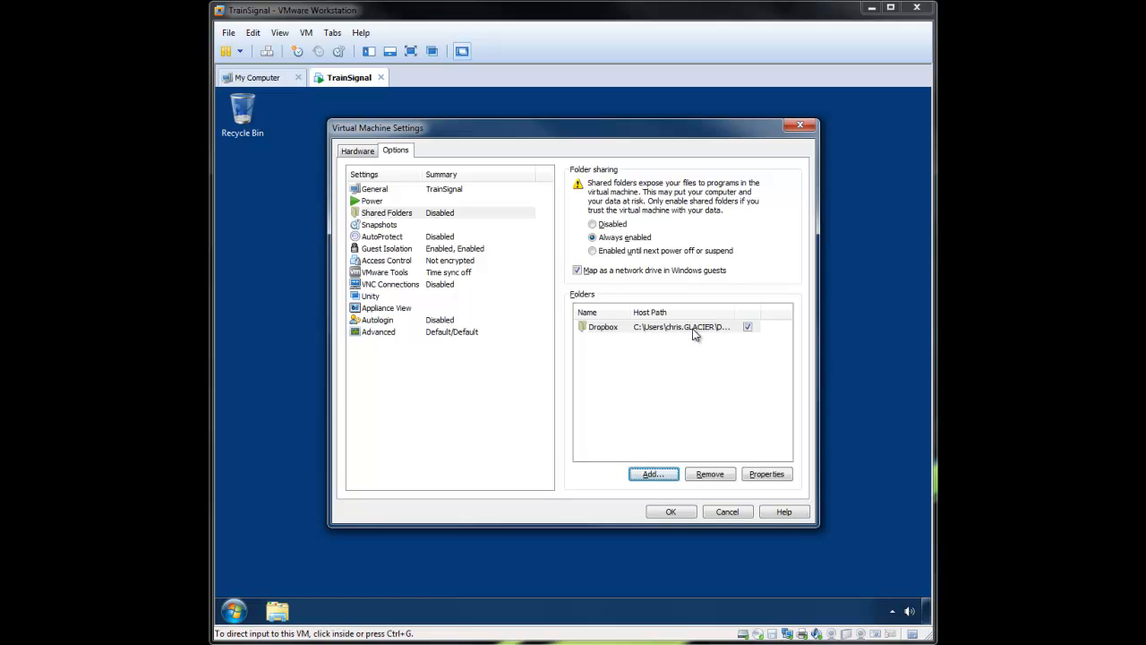
mouse_move(680, 523)
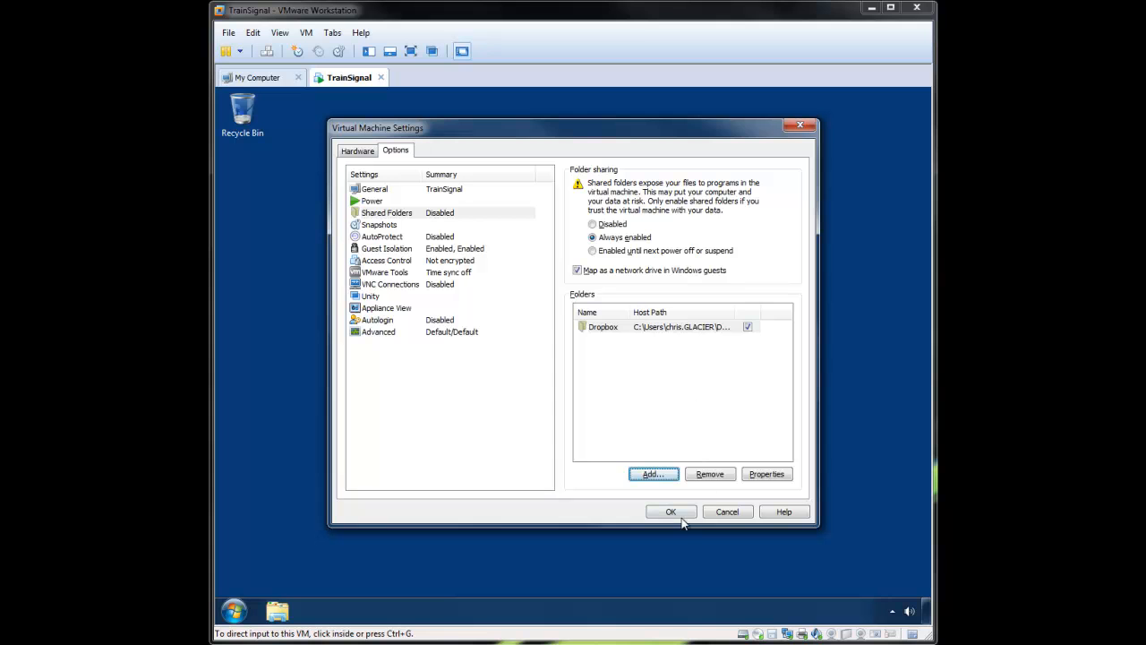
Confirm the Virtual Machine Settings with OK to save the Dropbox share
left_click(669, 512)
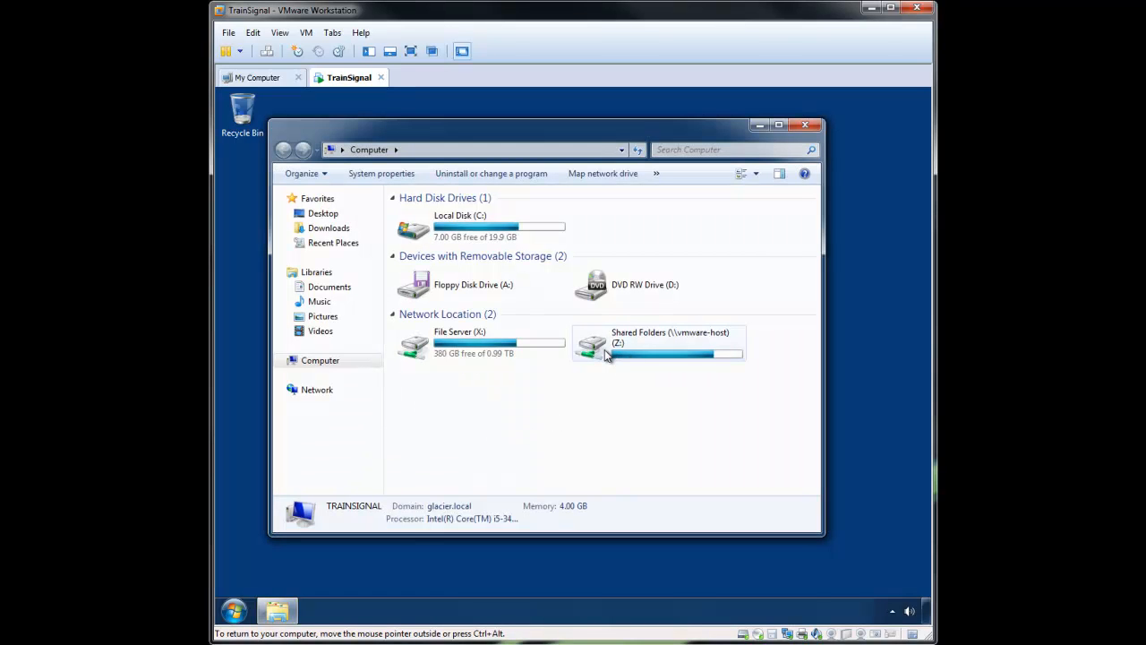
mouse_move(607, 354)
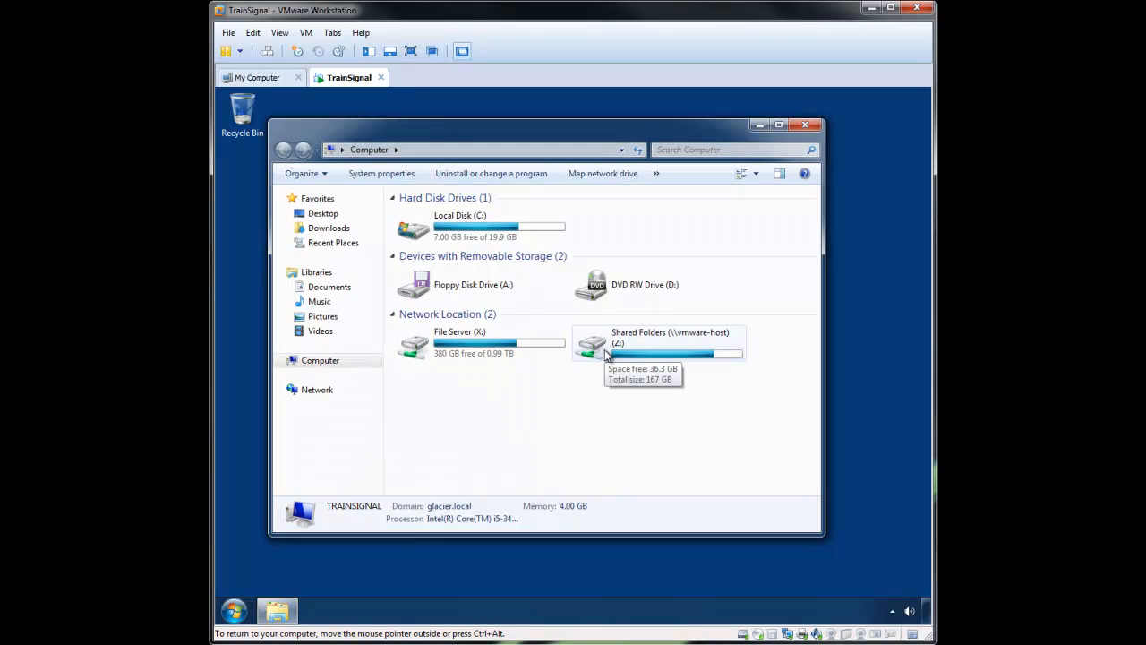
mouse_move(688, 343)
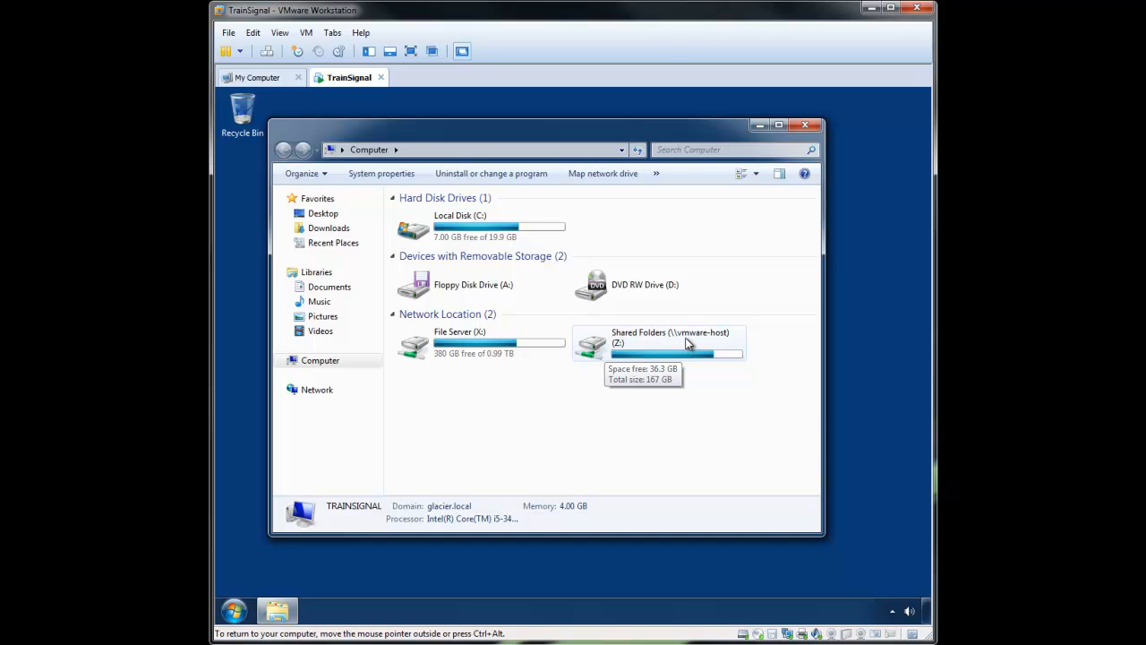
mouse_move(712, 344)
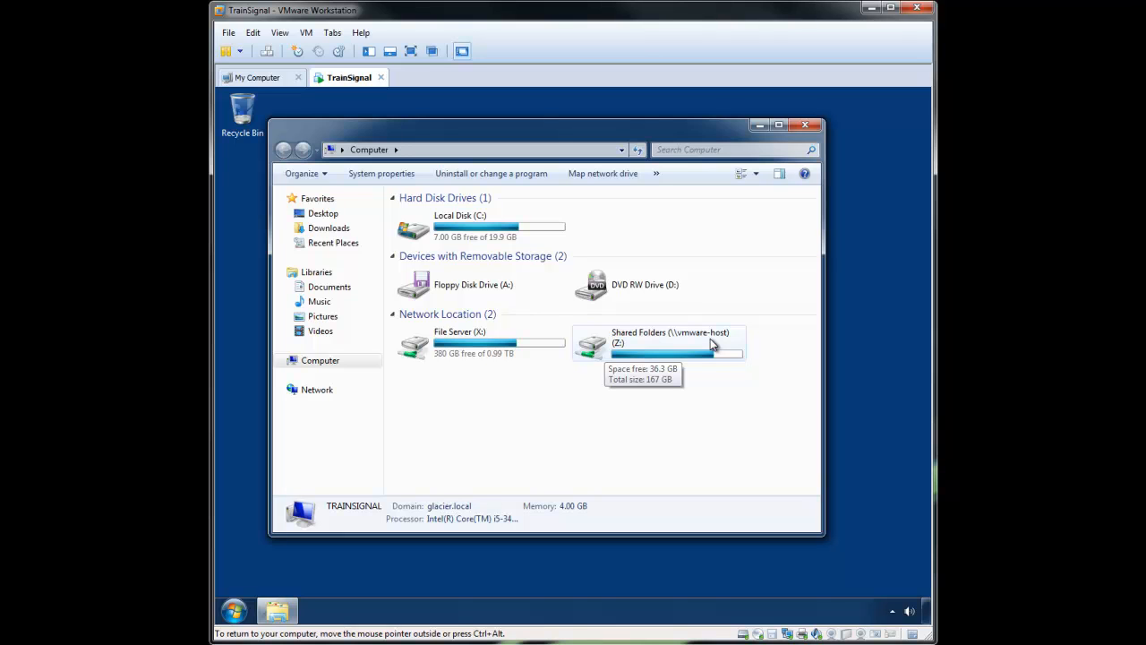
Browse into the Shared Folders (\\vmware-host) Z: drive and its Dropbox folder with 11 subfolders
left_click(669, 344)
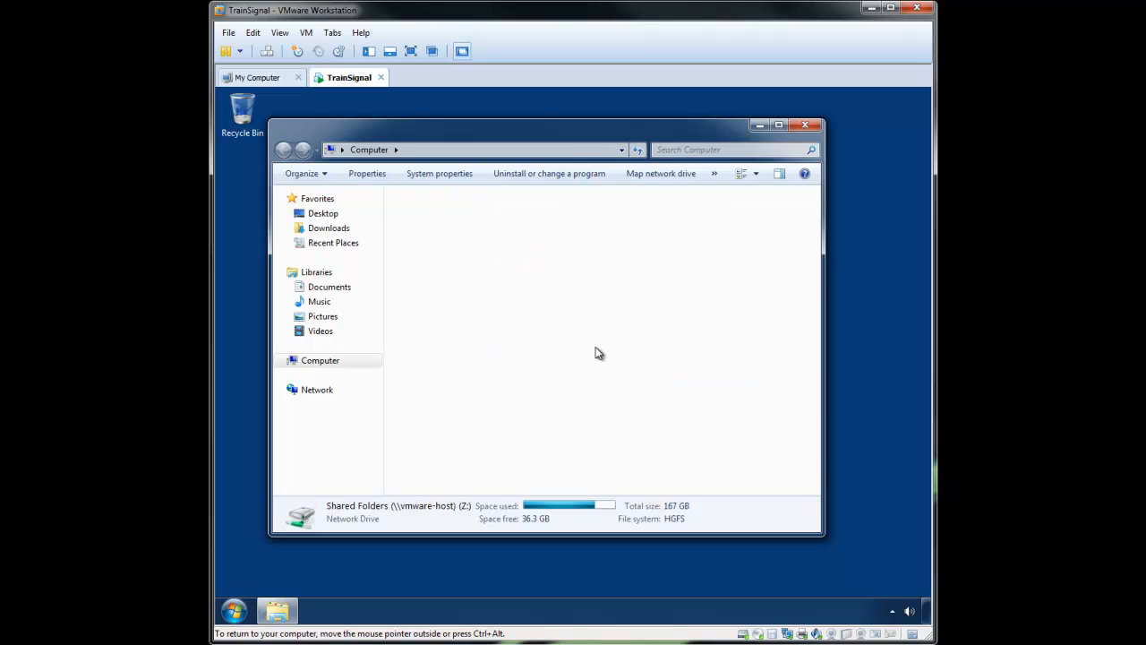
double_click(394, 512)
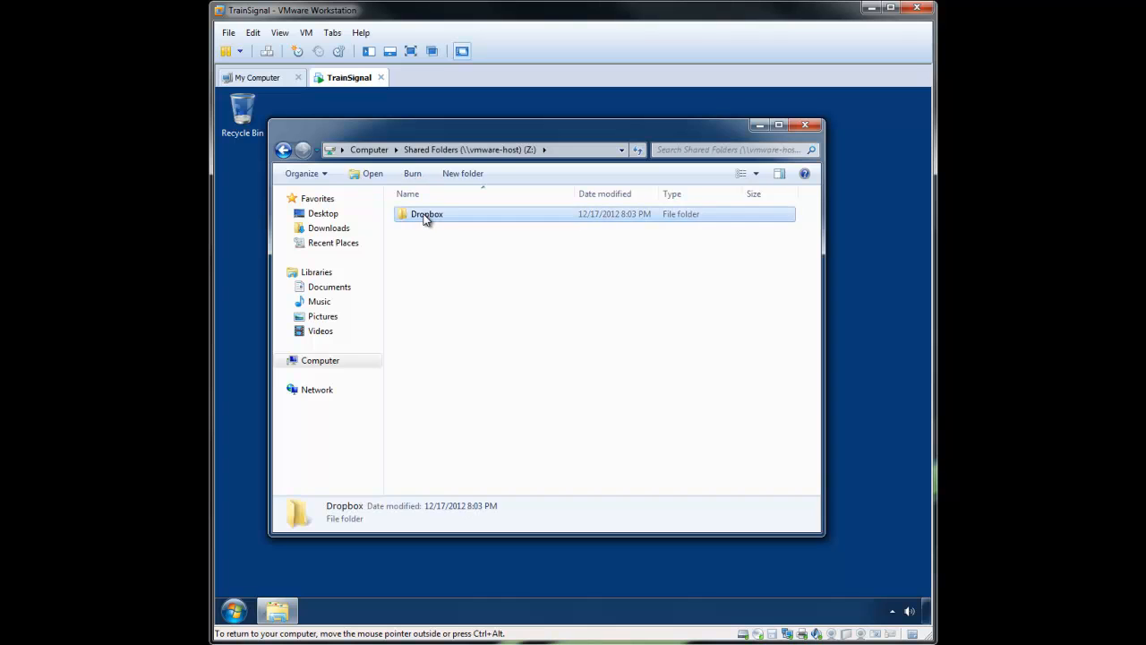
double_click(426, 215)
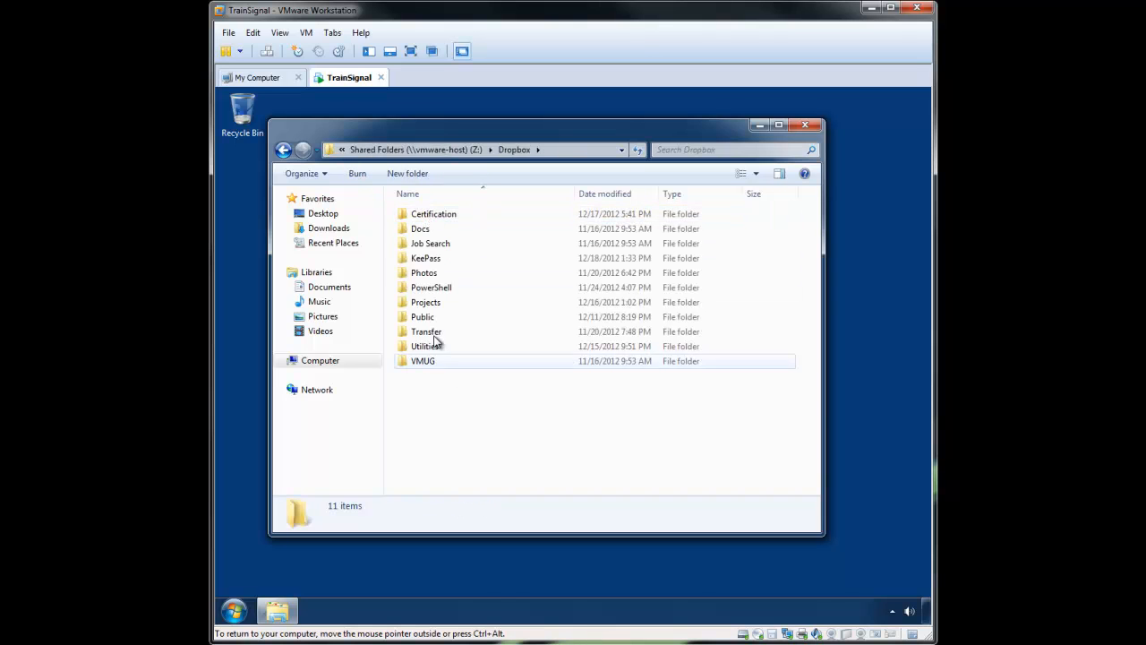